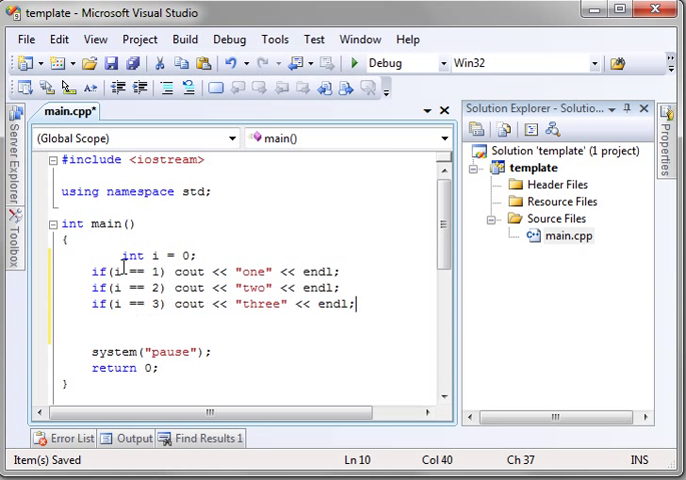
# Place the cursor at the first of the three if statements printing one, two and three
pyautogui.click(133, 305)
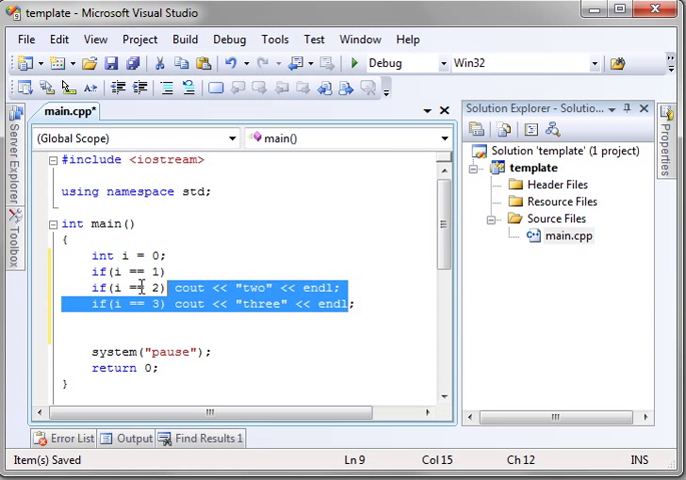
# Replace the if statements with switch(i) holding case 1 that prints "one" and breaks
pyautogui.press('Delete')
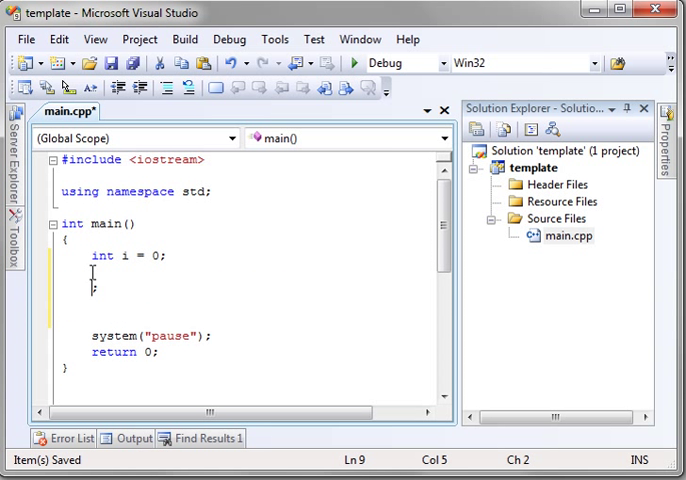
pyautogui.press('BackSpace')
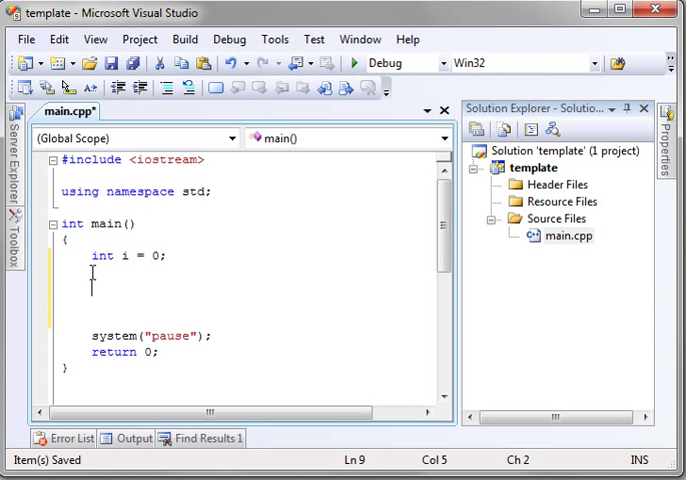
pyautogui.write('switch(i')
pyautogui.click(250, 303)
pyautogui.write('{')
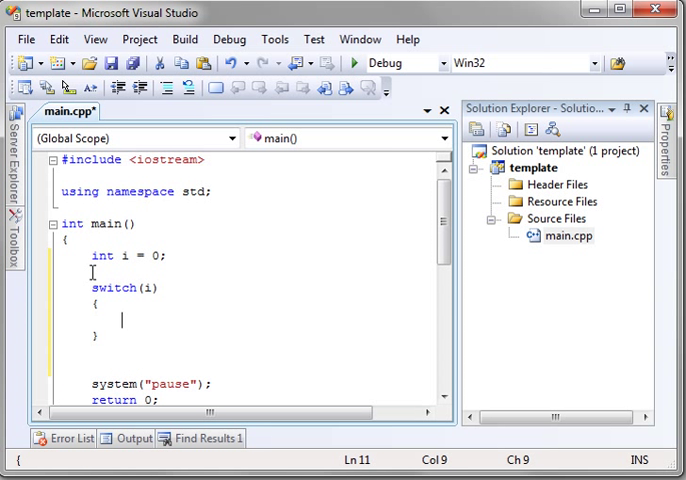
pyautogui.write('case 1:')
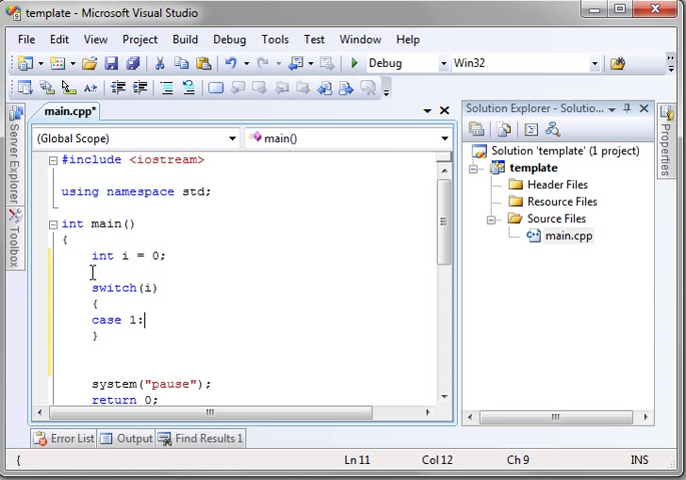
pyautogui.write('cout << "one" << endl;')
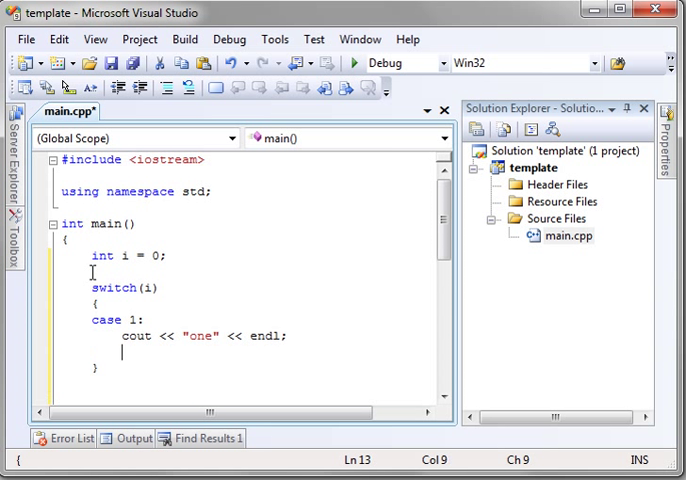
pyautogui.write('break;')
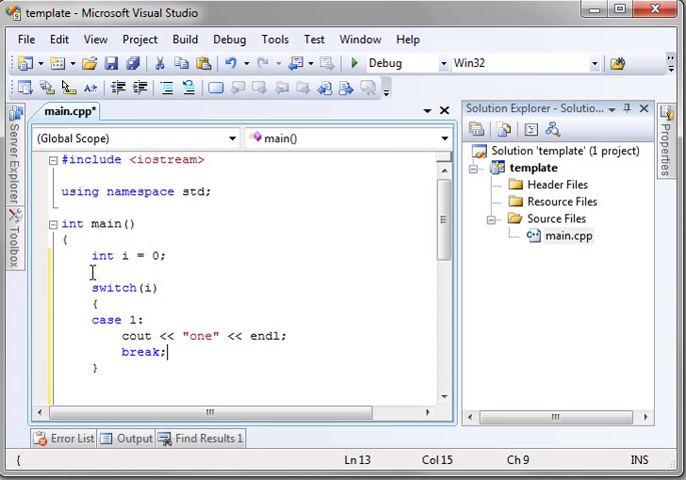
# Indent the case 1 body's cout and break lines
pyautogui.click(87, 319)
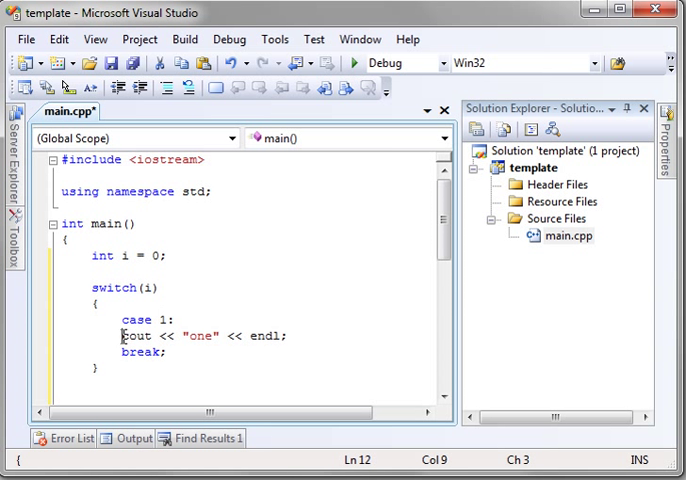
pyautogui.moveTo(122, 336); pyautogui.dragTo(196, 352)
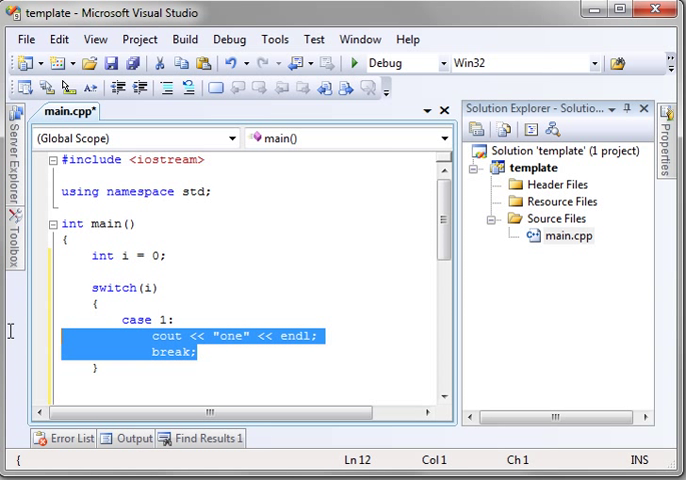
pyautogui.click(237, 353)
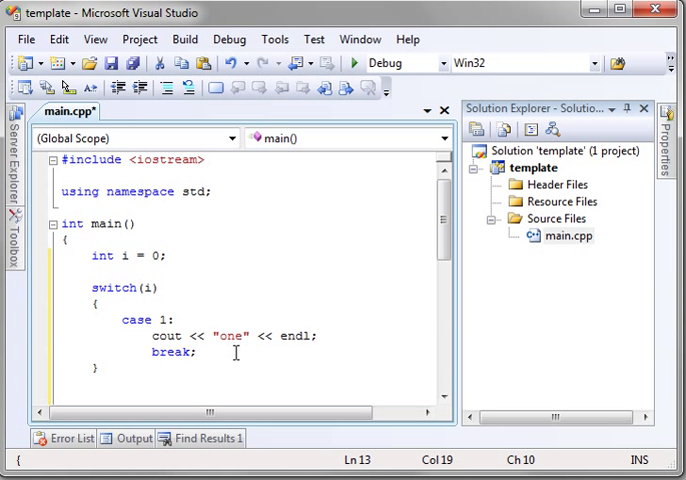
# Duplicate case 1 twice, turning the copies into case 2 printing "two" and default printing "other"
pyautogui.write('case 1:')
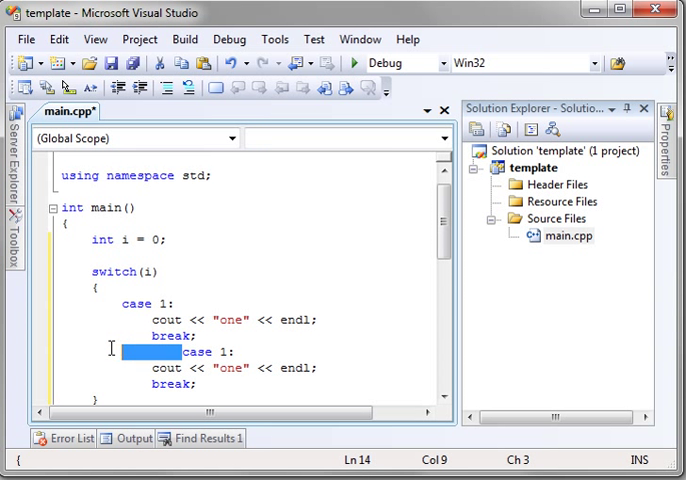
pyautogui.write('case 1:')
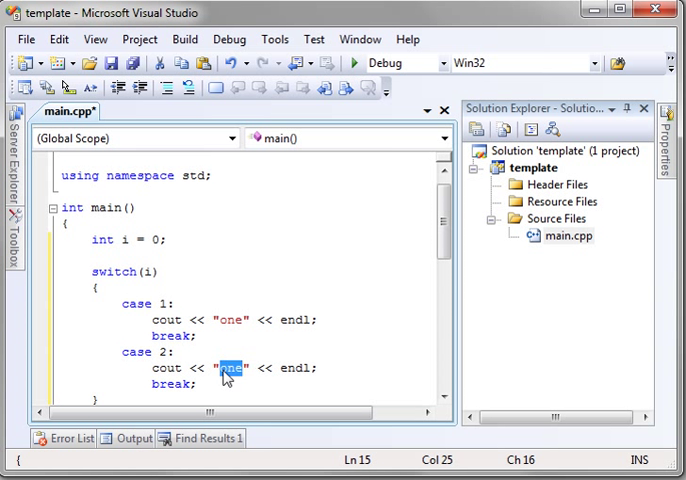
pyautogui.write('two')
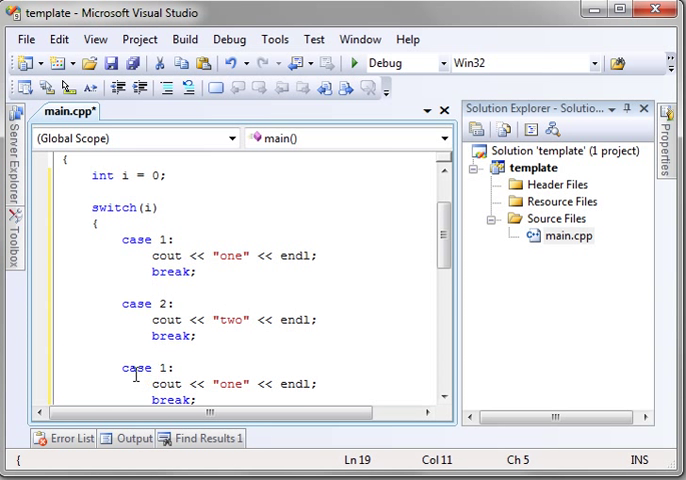
pyautogui.write('default')
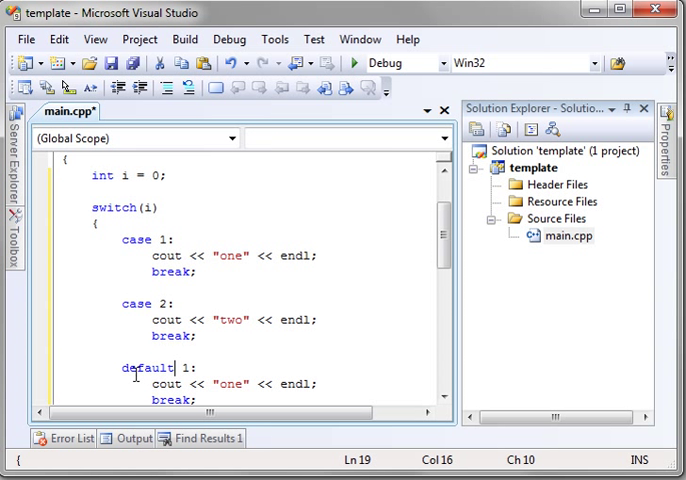
pyautogui.doubleClick(231, 384)
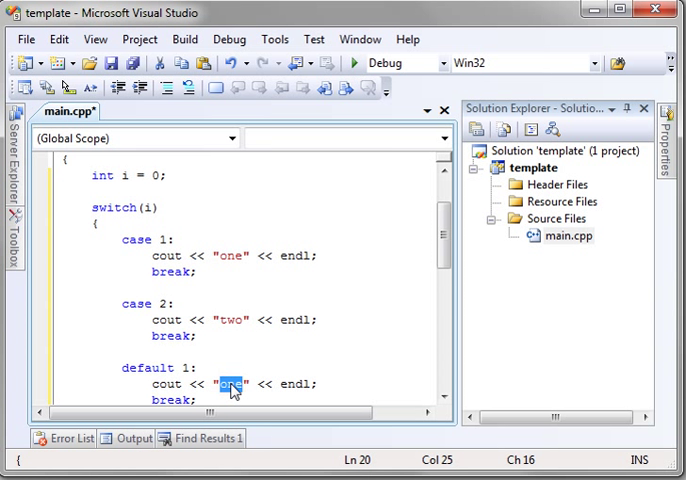
pyautogui.write('other')
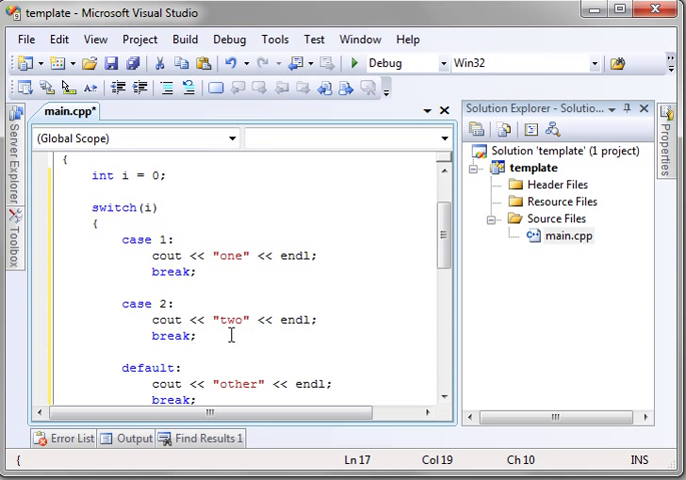
pyautogui.scroll(-3)
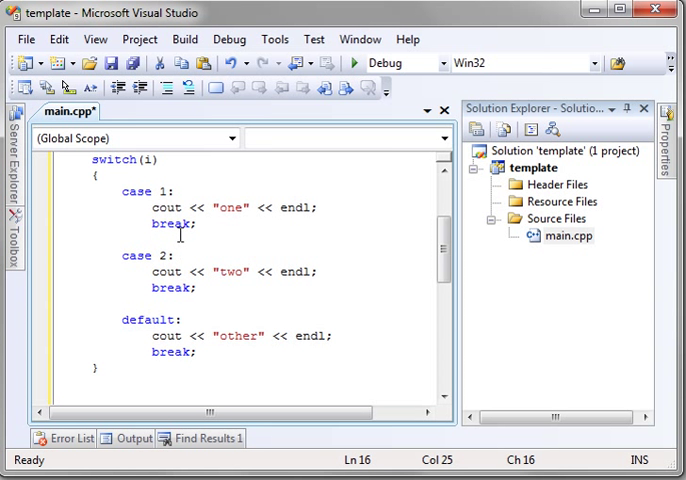
# Place the cursor before a break; line in the switch to comment it out
pyautogui.click(175, 355)
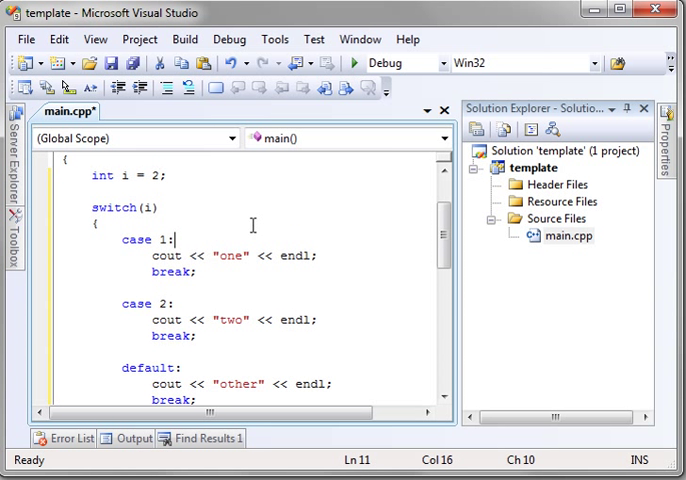
pyautogui.moveTo(308, 205)
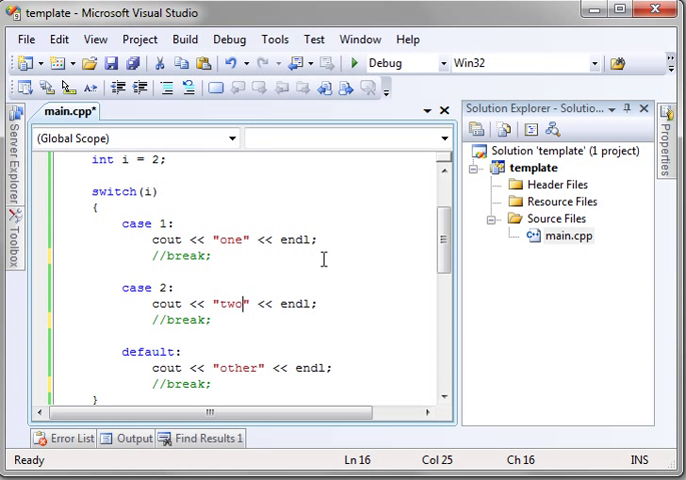
# Save main.cpp and run it with Start Debugging
pyautogui.click(105, 62)
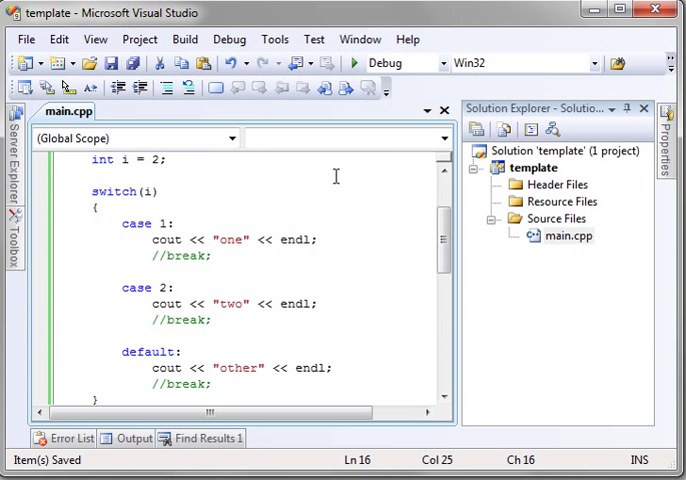
pyautogui.moveTo(353, 63)
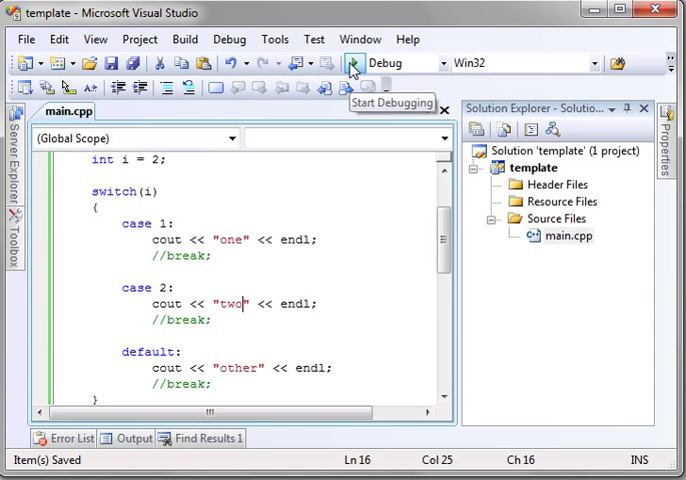
pyautogui.click(352, 62)
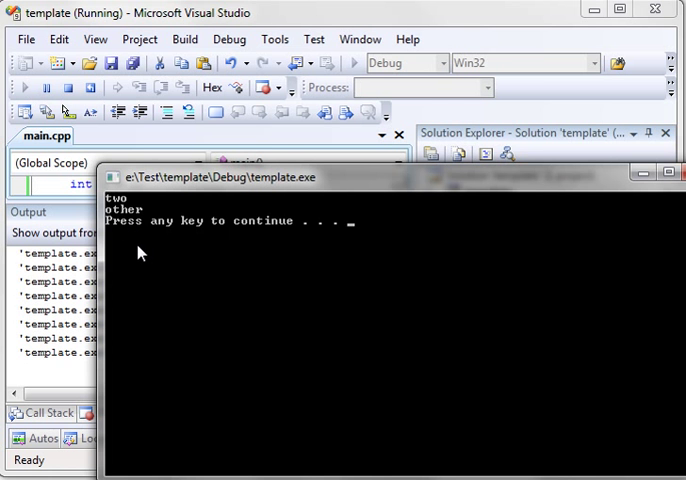
# Press Enter in the console window to dismiss it
pyautogui.press('enter')
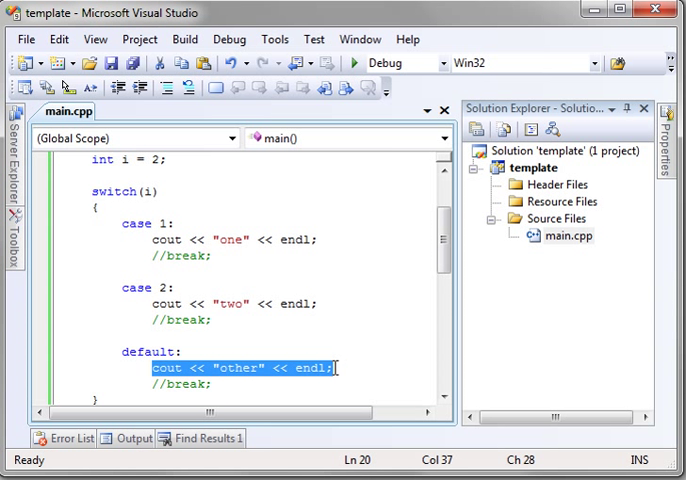
pyautogui.moveTo(175, 233)
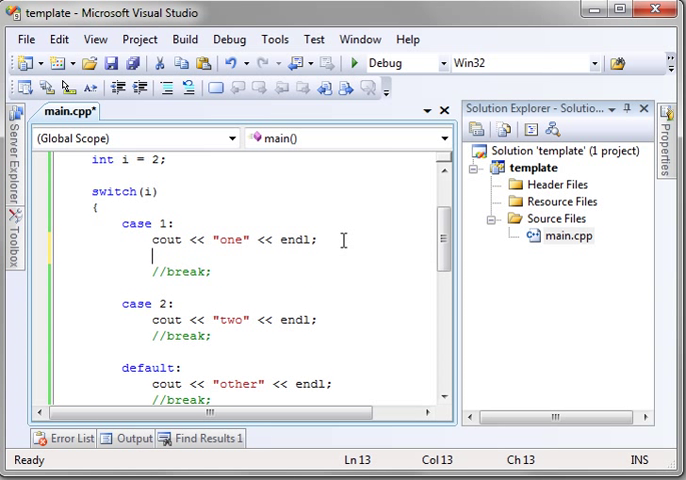
# Declare int j = 1 and add an if (j > 0) block inside case 1
pyautogui.write('if(){')
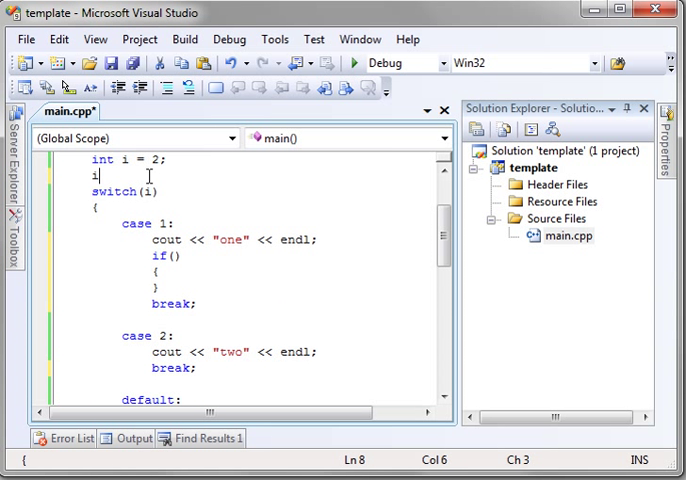
pyautogui.write('nt j =')
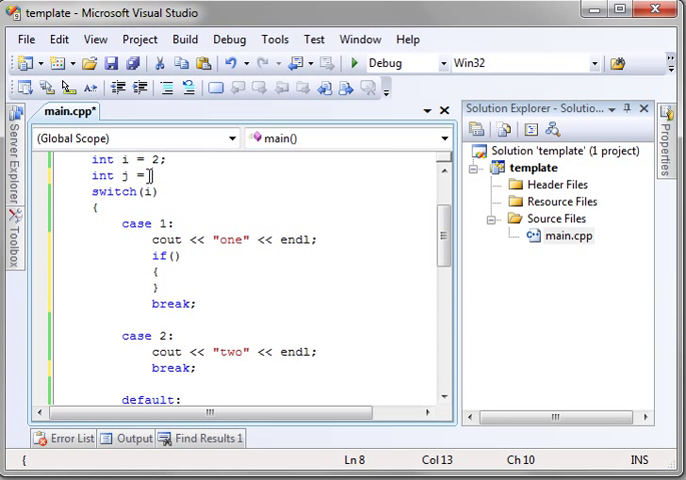
pyautogui.write('1;')
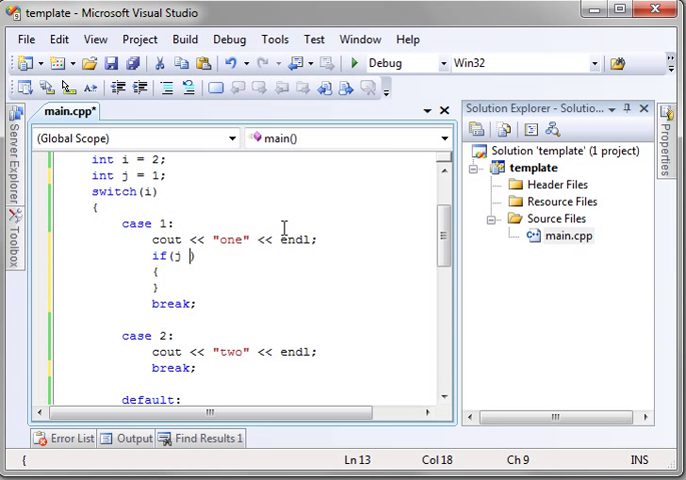
pyautogui.write('> 0')
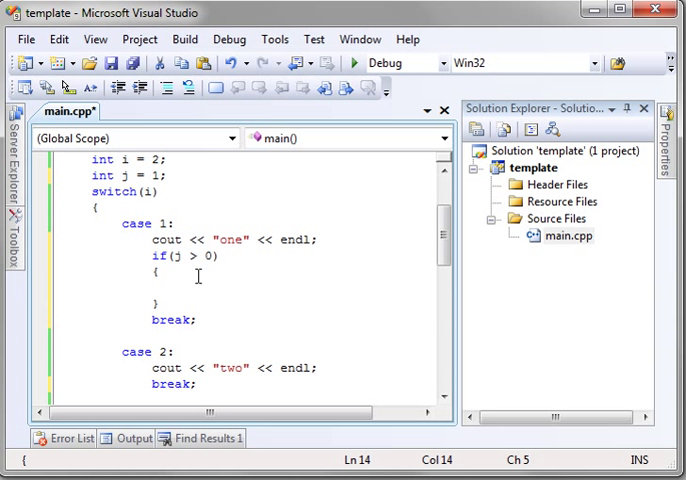
pyautogui.click(183, 287)
pyautogui.write('cout << "j > 0" << endl;')
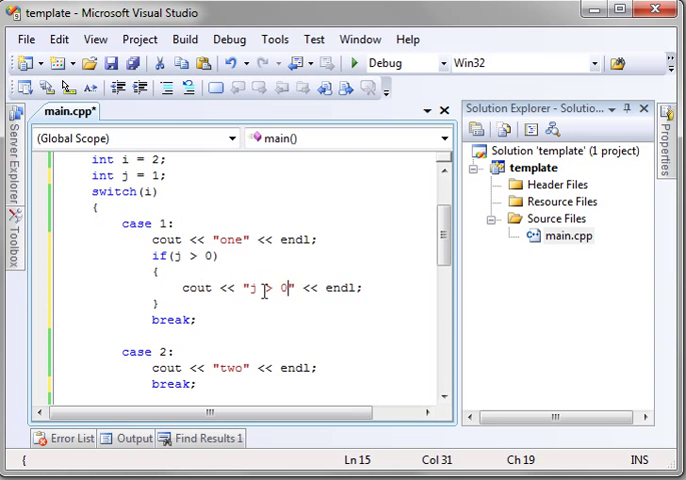
pyautogui.click(354, 63)
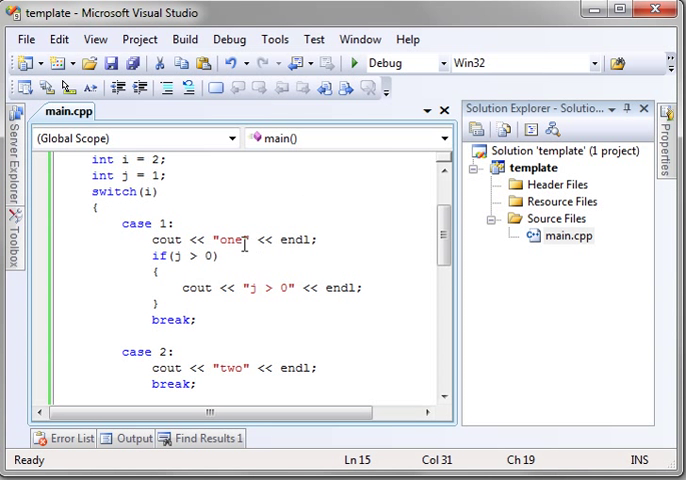
pyautogui.moveTo(197, 331)
pyautogui.write('1')
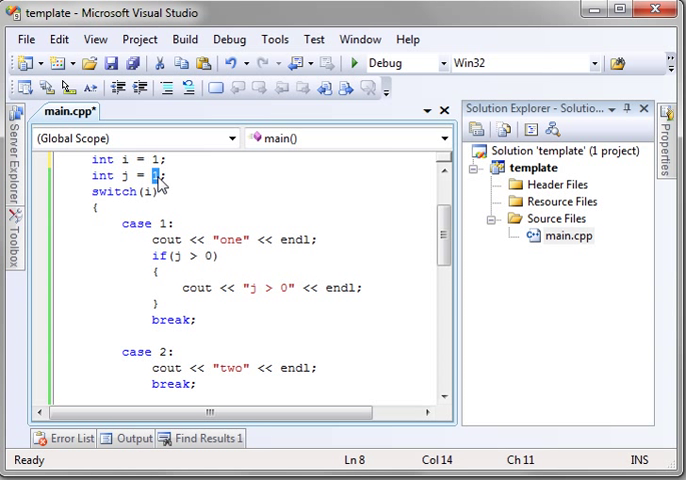
# Change j's value to 99 and save main.cpp
pyautogui.write('99')
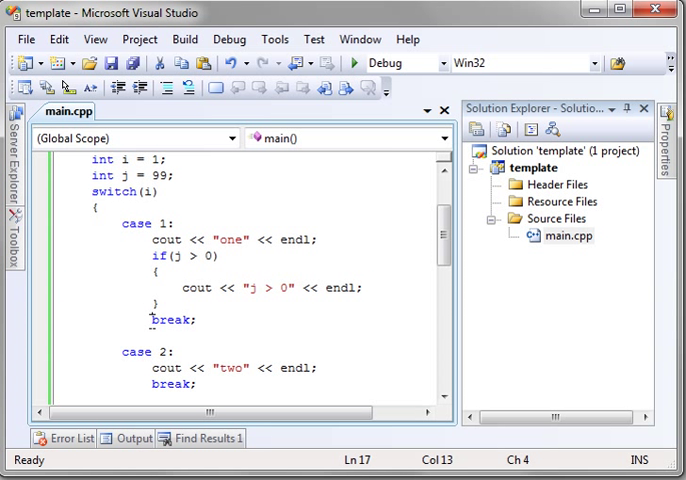
pyautogui.moveTo(178, 357)
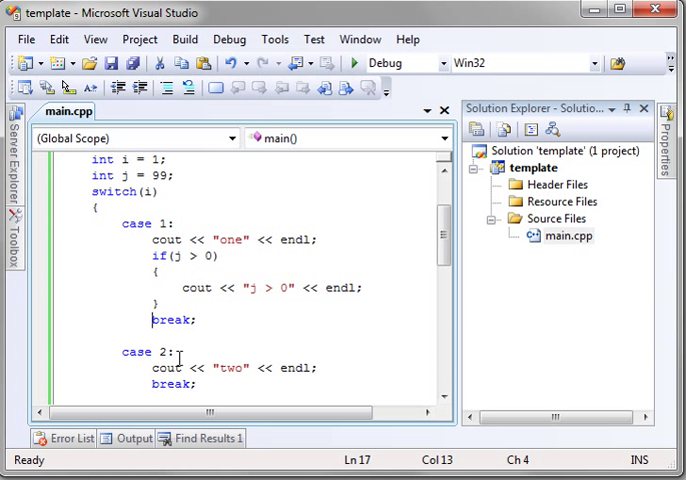
pyautogui.moveTo(374, 262)
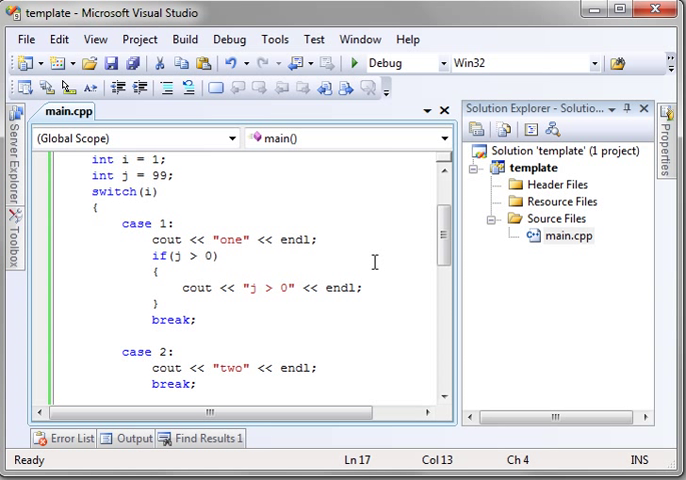
pyautogui.click(151, 319)
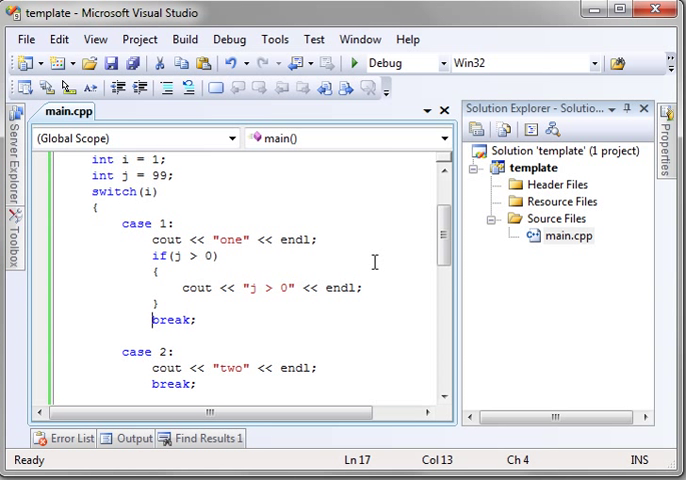